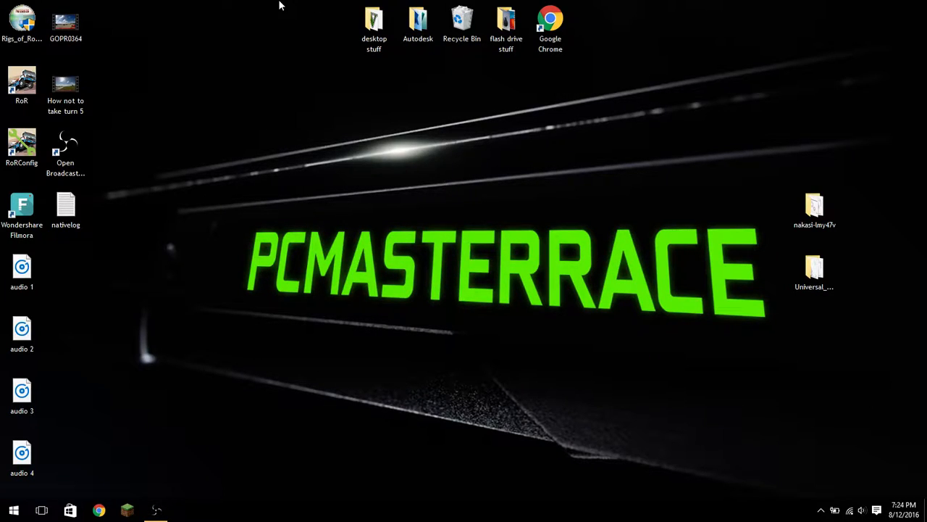
Launch a new Google Chrome window from the desktop shortcut
drag(281, 7, 634, 65)
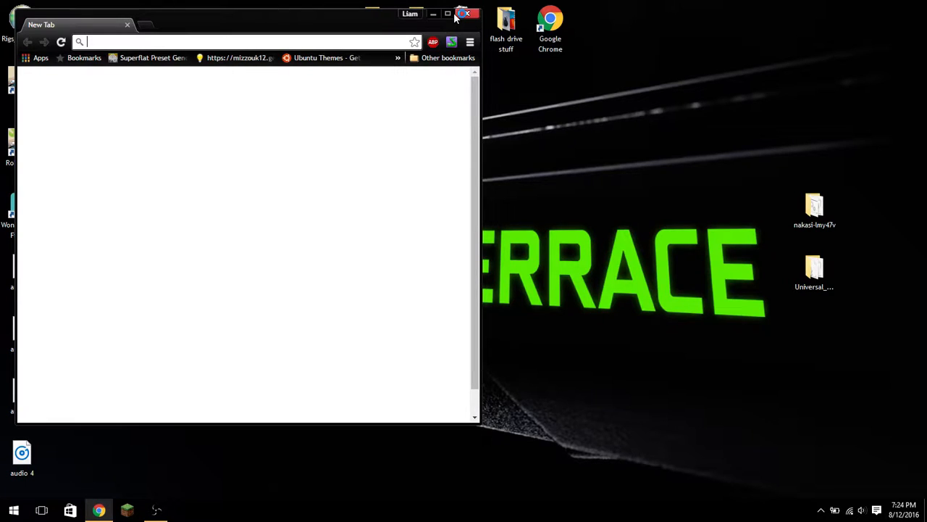
Maximize Chrome and navigate to deviantart.com via the 'dev' address-bar suggestion
click(447, 14)
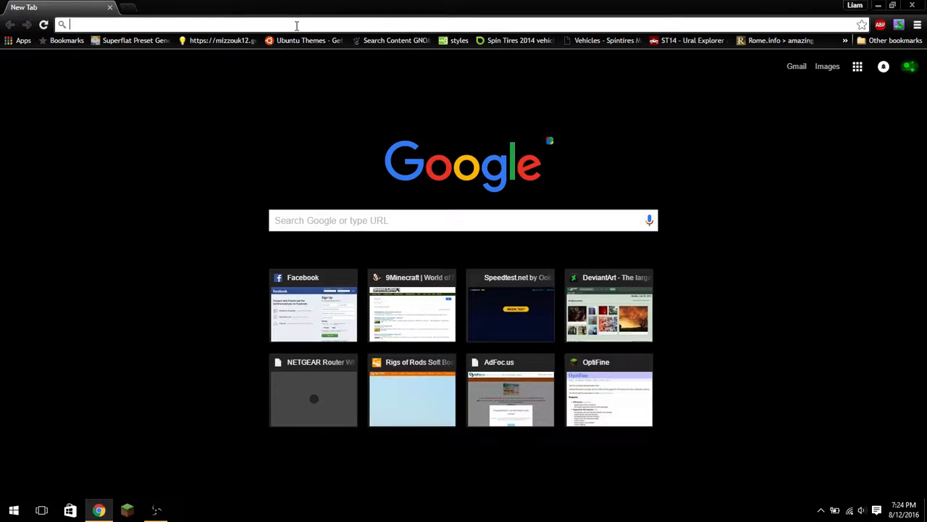
text(deviantart.com)
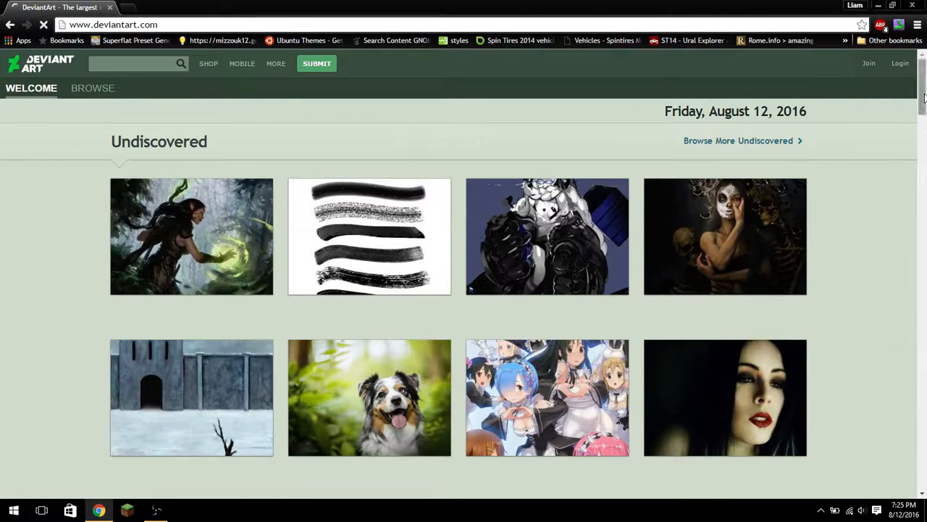
Search DeviantArt for 'steam' and download the Metro for Steam 4.0.3 skin archive
click(131, 64)
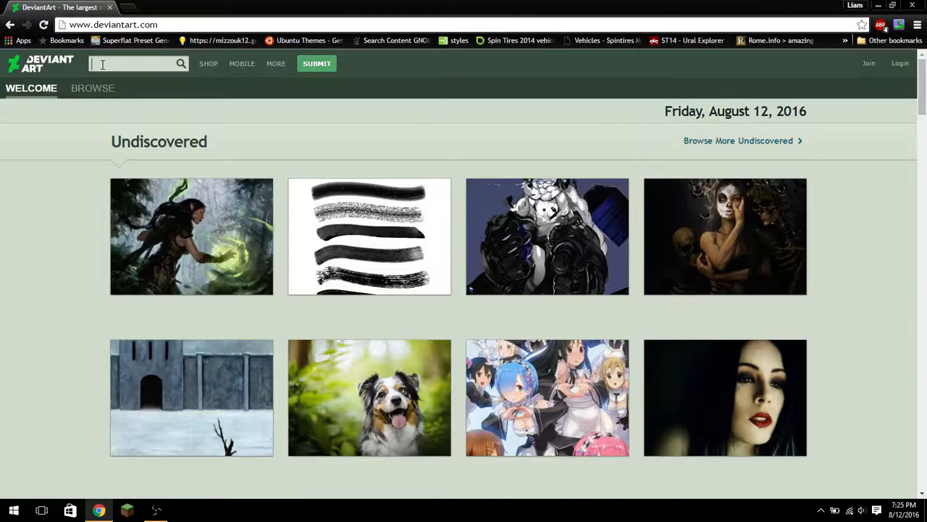
text(stea)
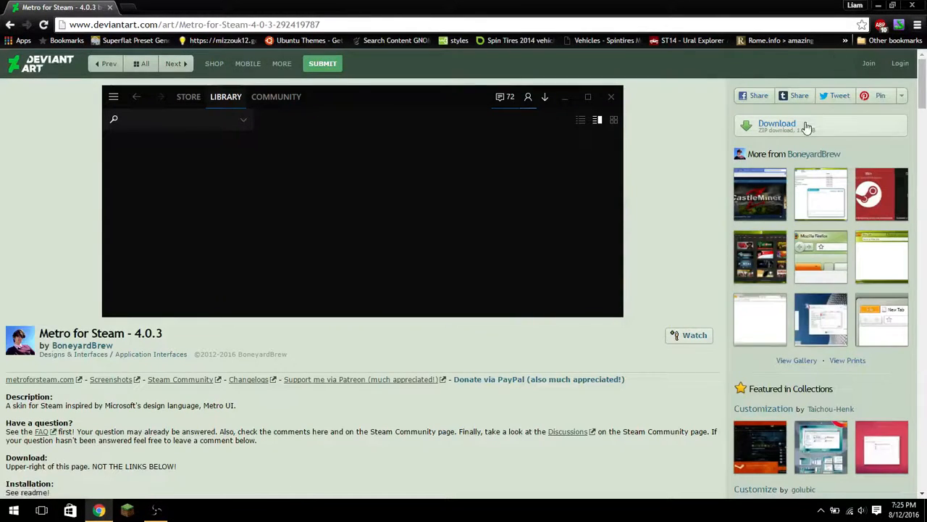
click(777, 125)
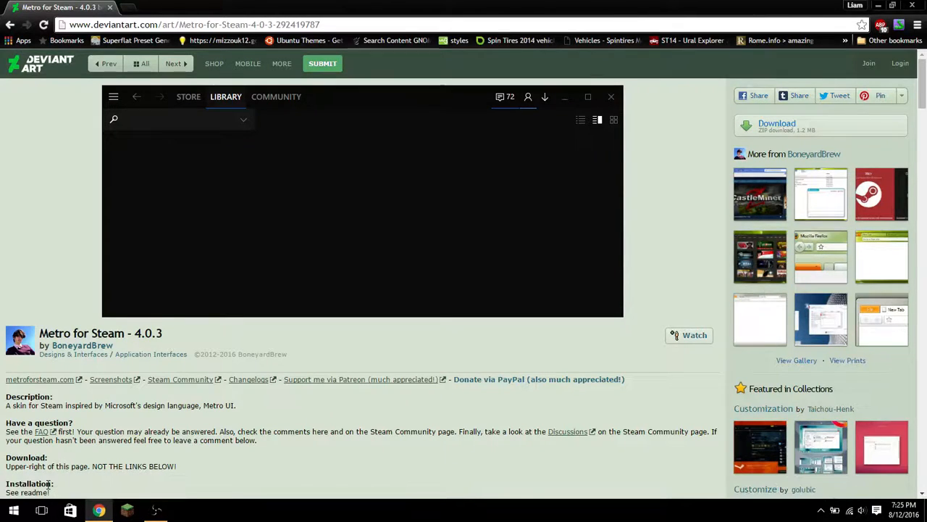
scroll(down, 3)
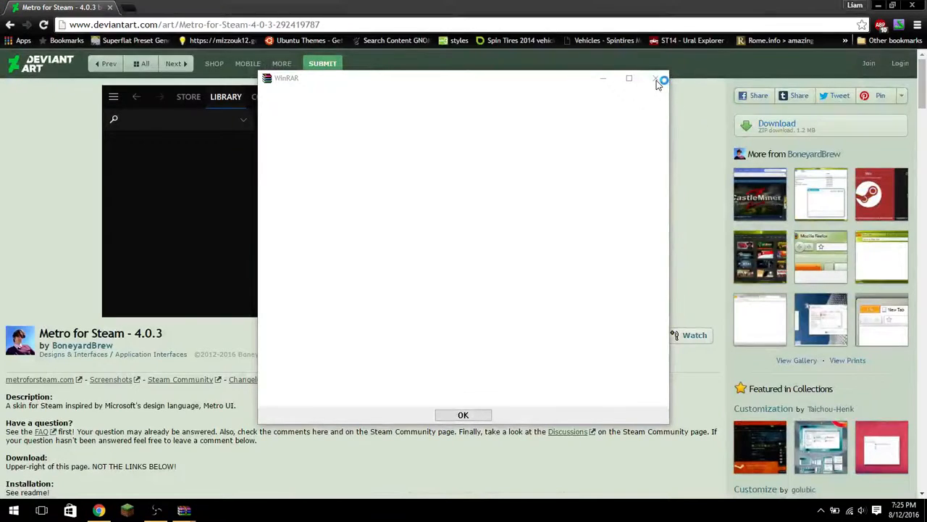
click(656, 78)
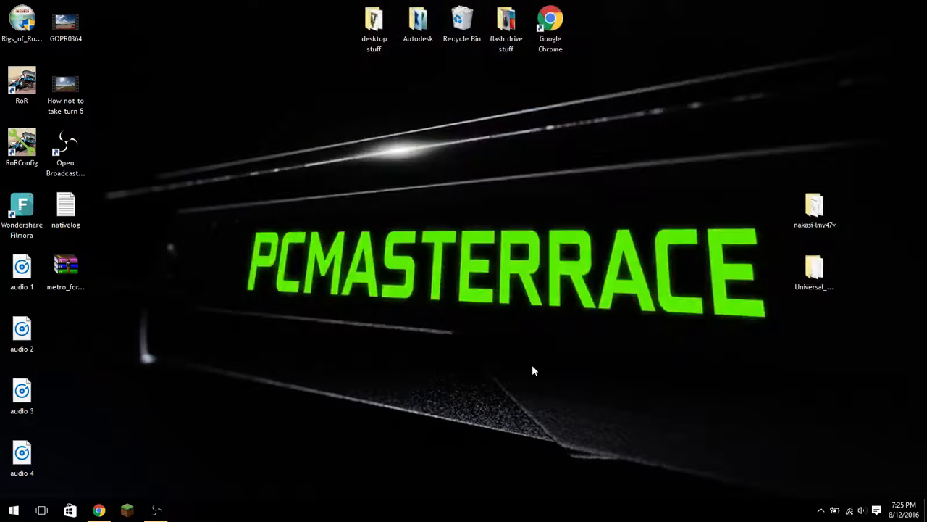
Drag the zip from chrome://downloads to the desktop, keeping the existing copy unreplaced
click(98, 510)
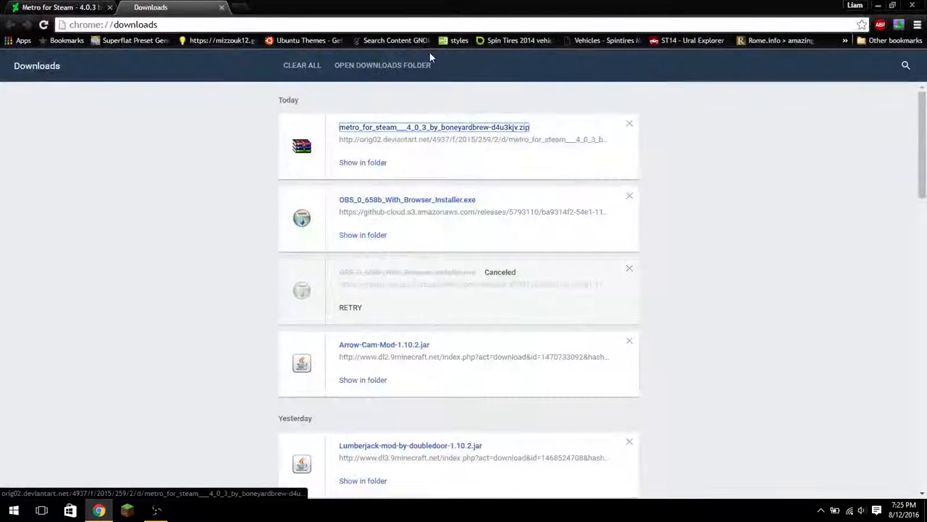
drag(433, 128, 847, 297)
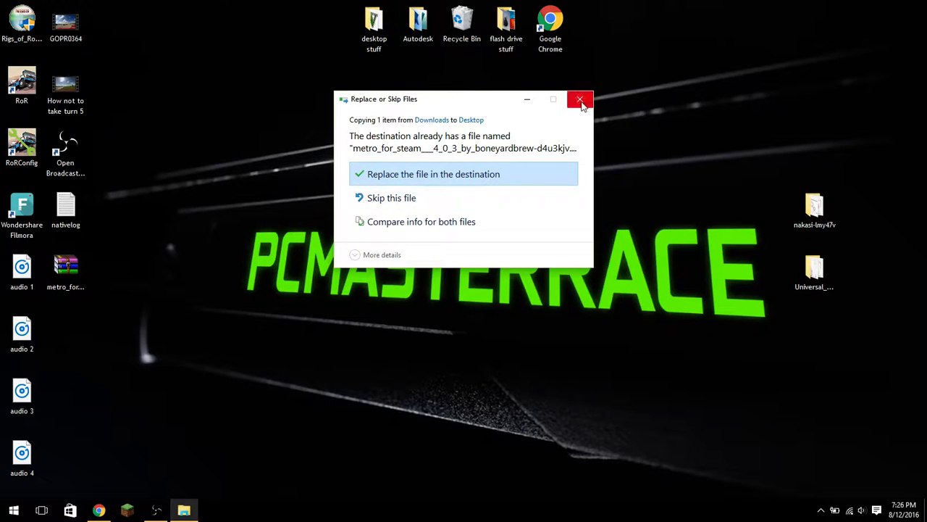
click(8, 507)
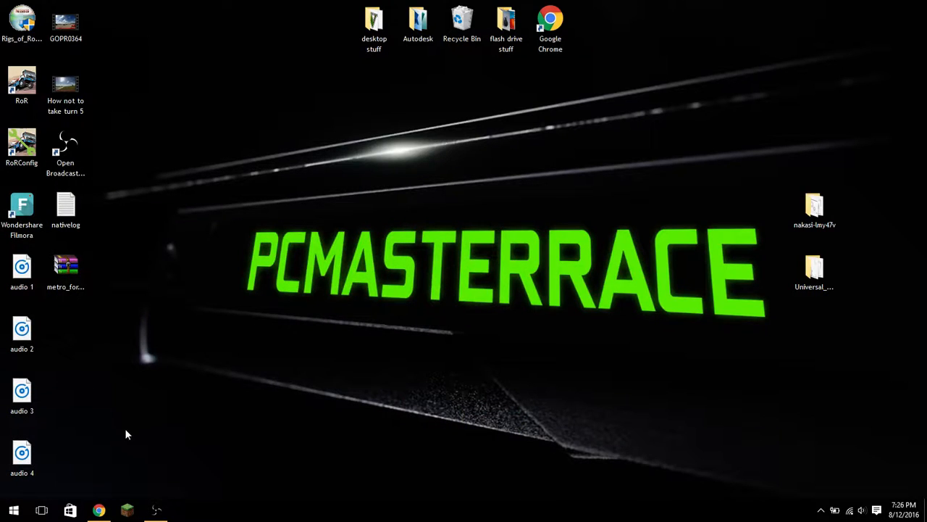
mouse_move(211, 452)
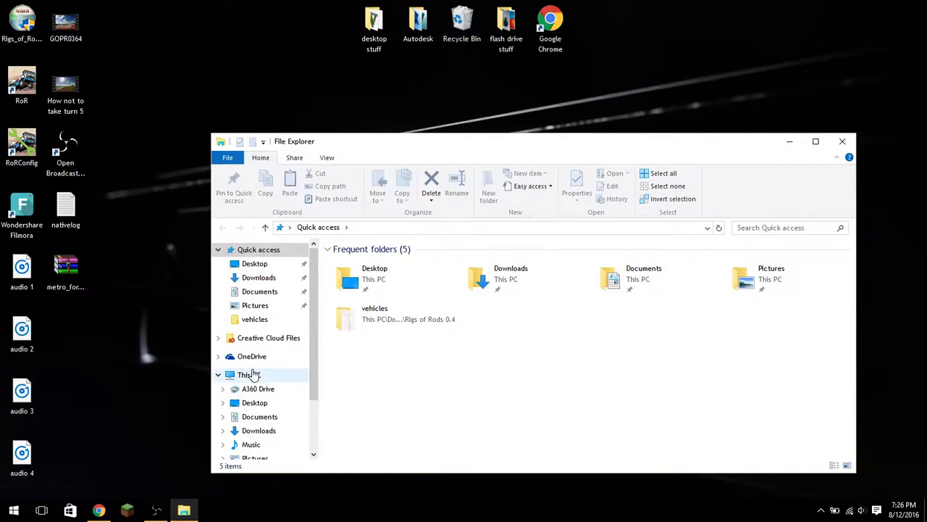
Navigate to C:\Program Files (x86)\Steam\skins in File Explorer
click(249, 374)
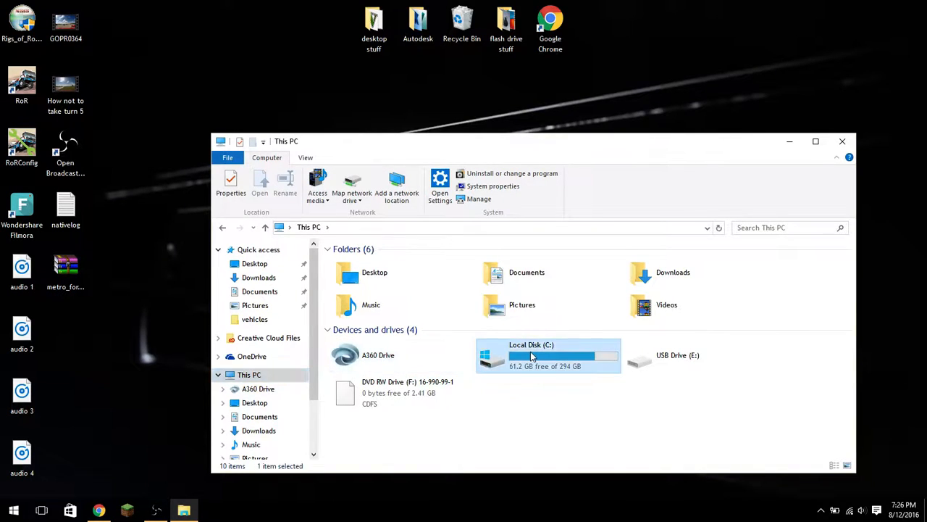
double_click(532, 355)
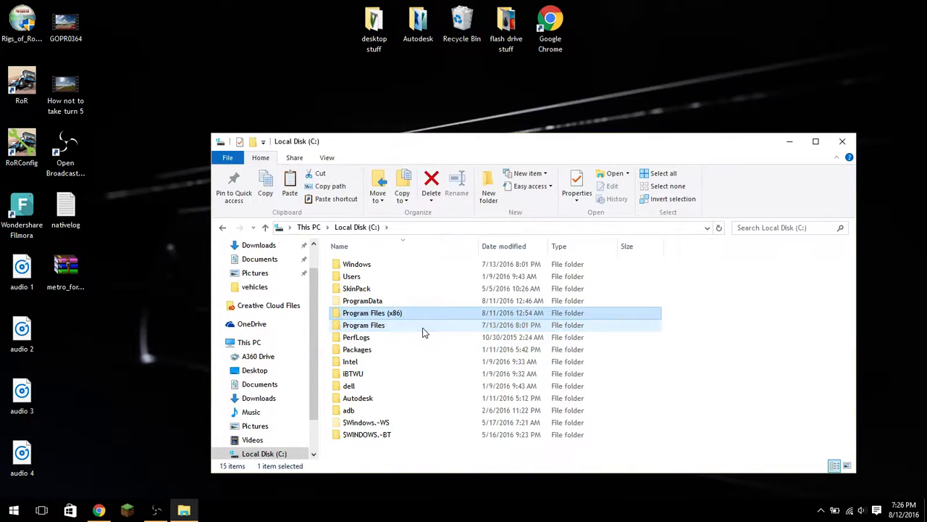
double_click(371, 313)
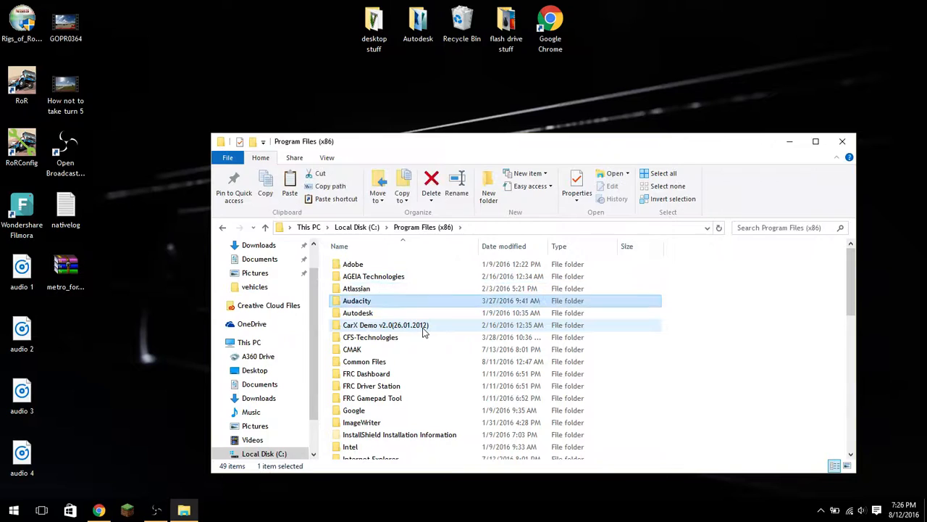
scroll(down, 3)
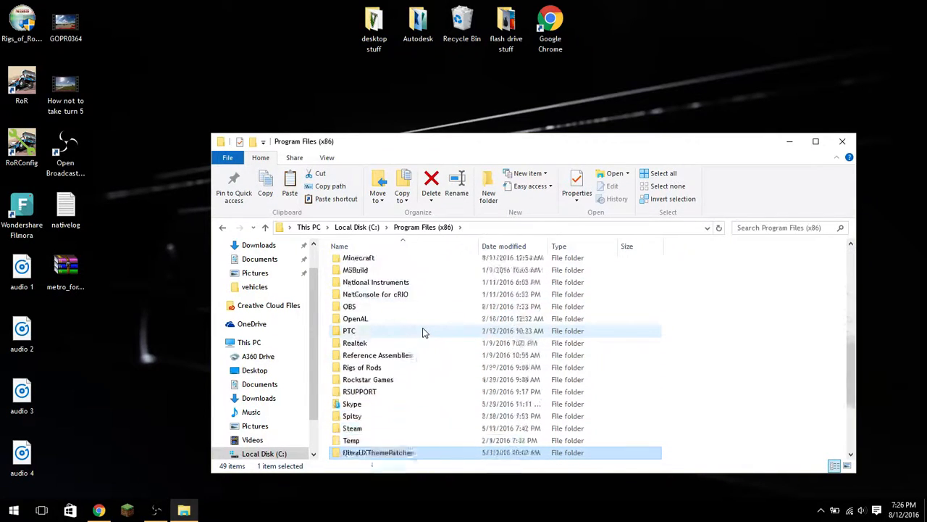
scroll(down, 3)
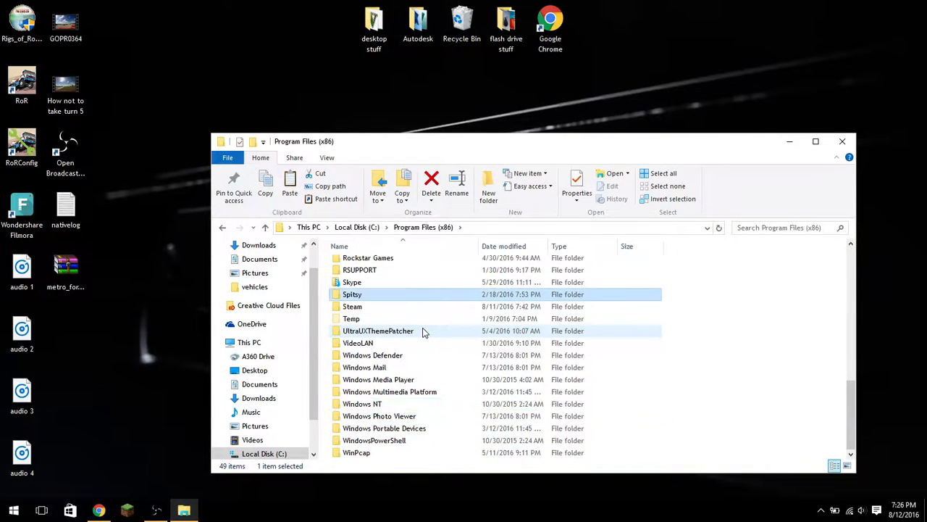
double_click(354, 307)
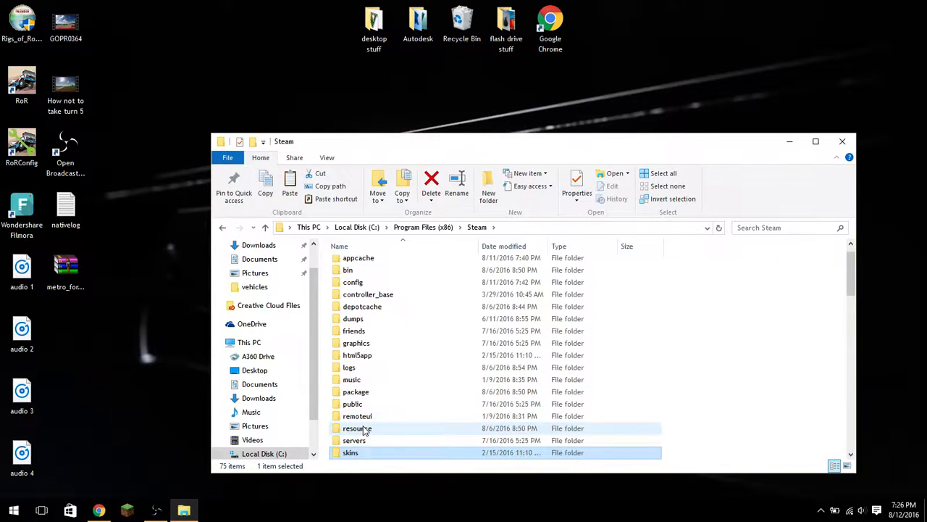
double_click(351, 452)
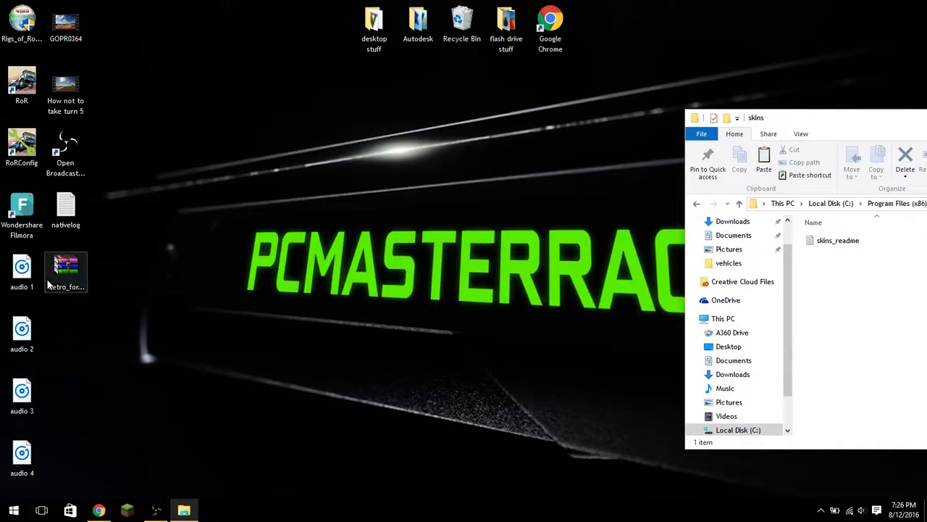
Extract the Metro for Steam folder from the zip in WinRAR into the Steam skins folder
double_click(65, 268)
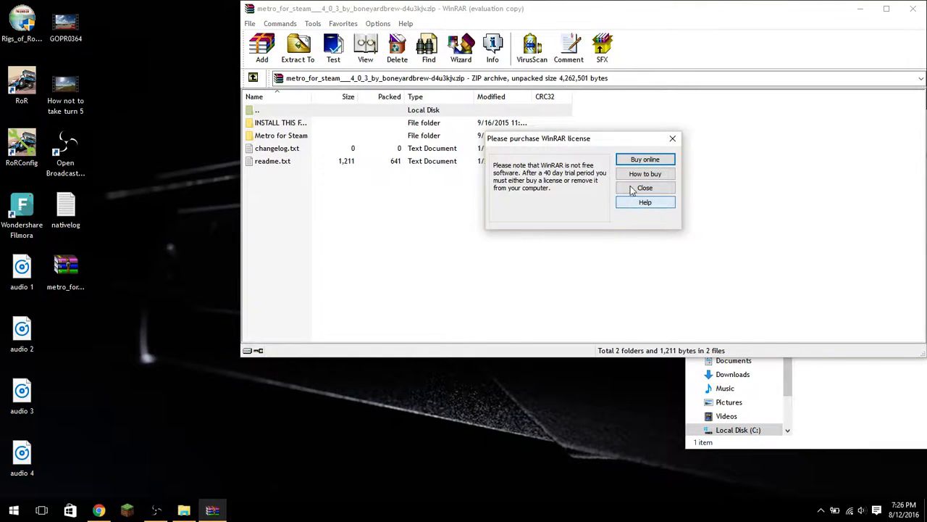
click(644, 189)
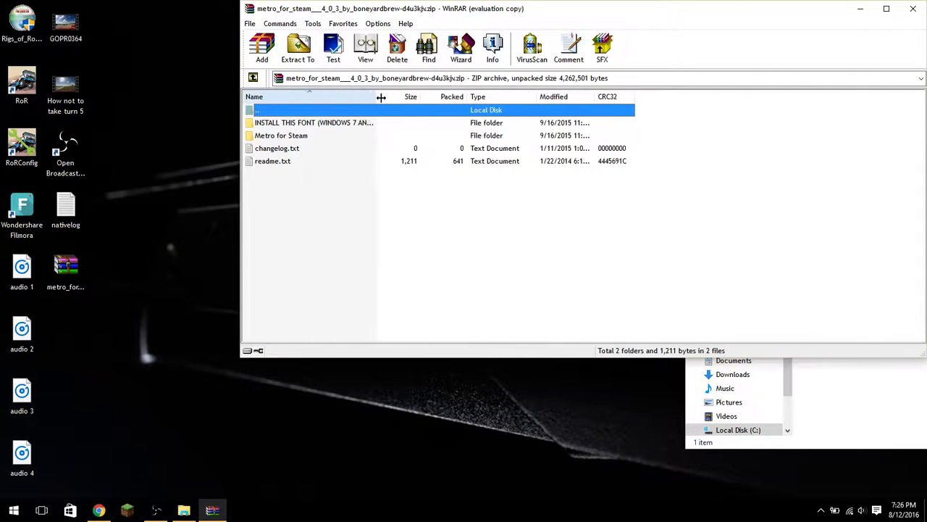
click(324, 121)
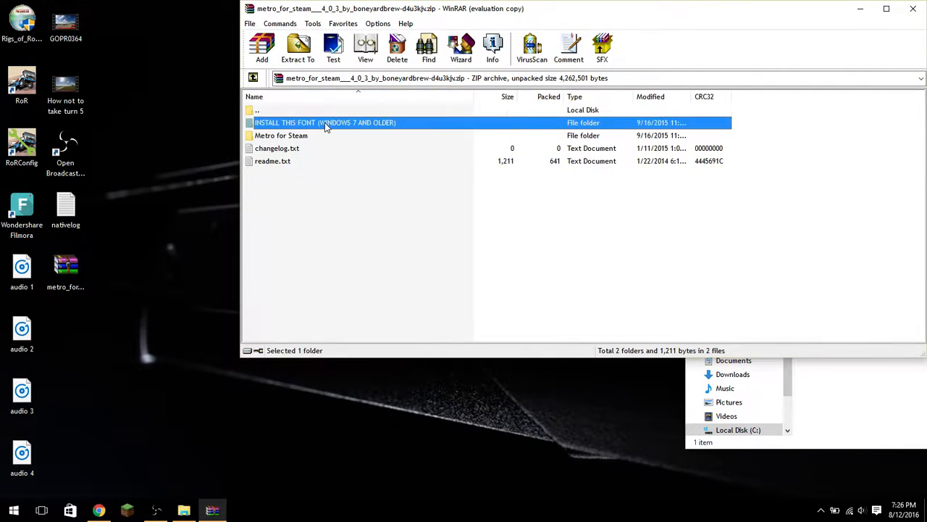
mouse_move(333, 130)
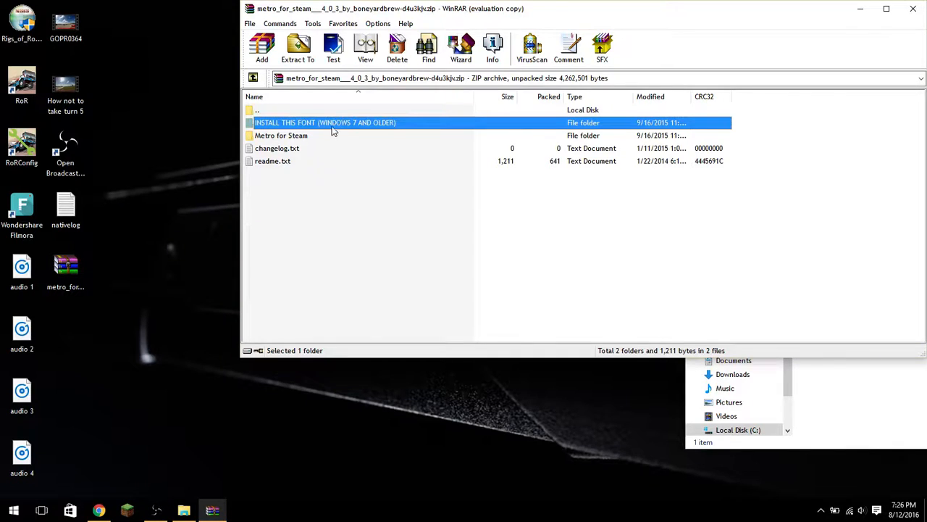
double_click(281, 136)
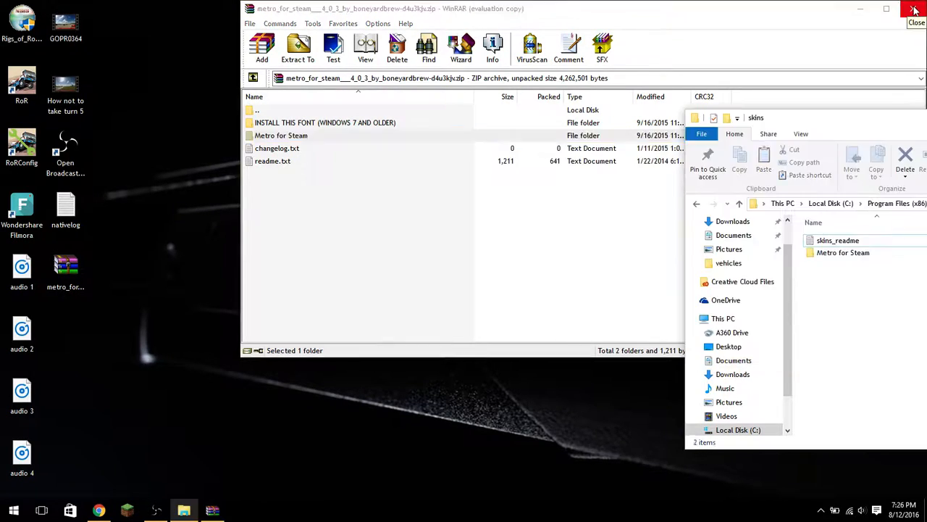
Close WinRAR and launch Steam from the Start menu search
click(912, 12)
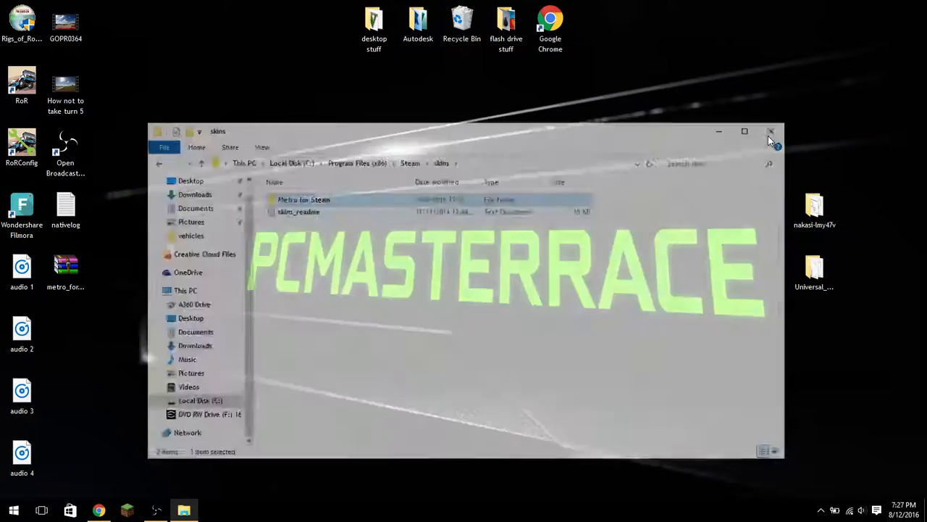
click(8, 507)
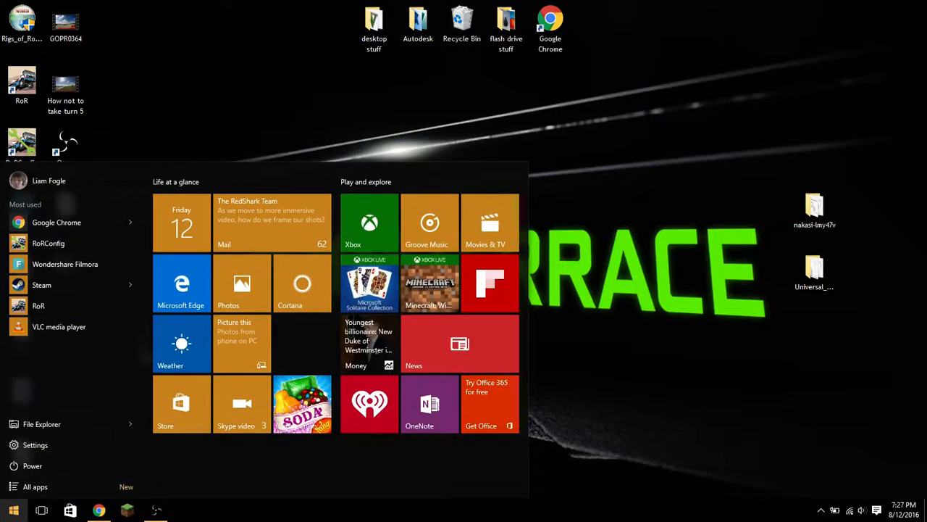
text(steam)
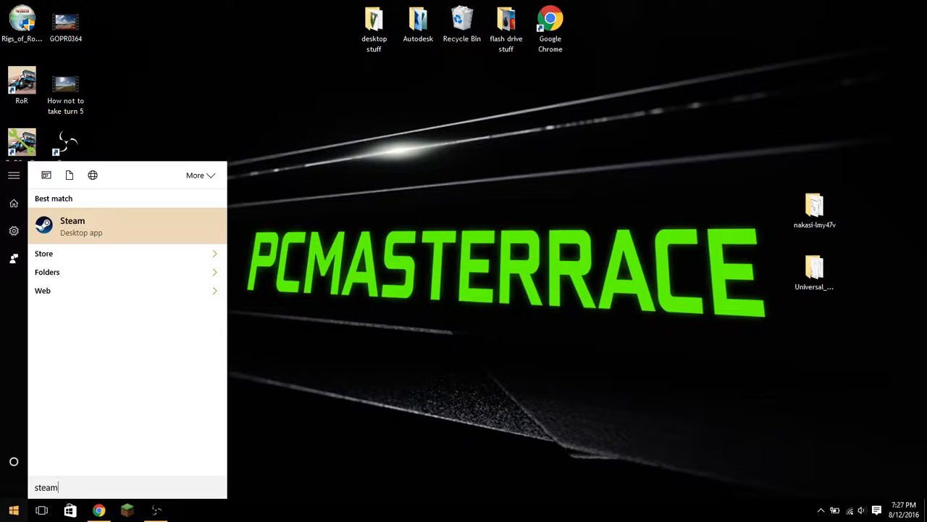
key(Escape)
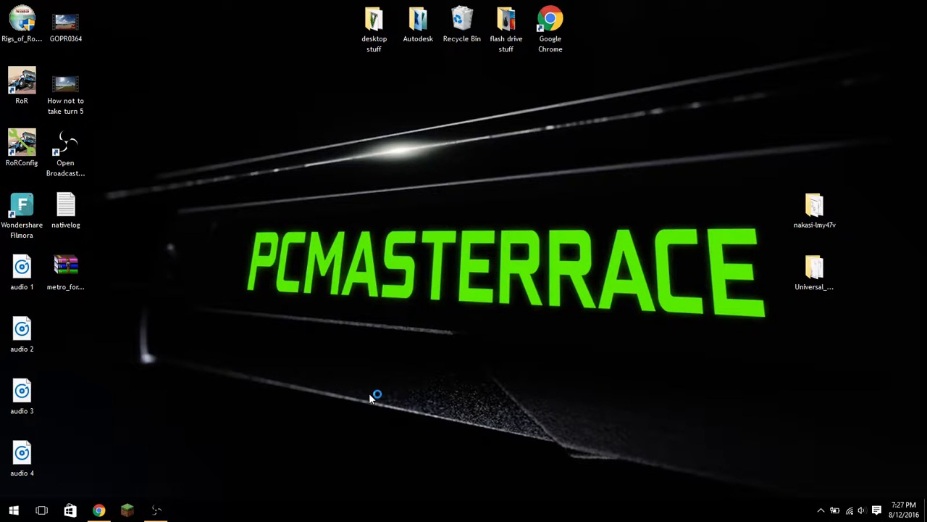
mouse_move(371, 397)
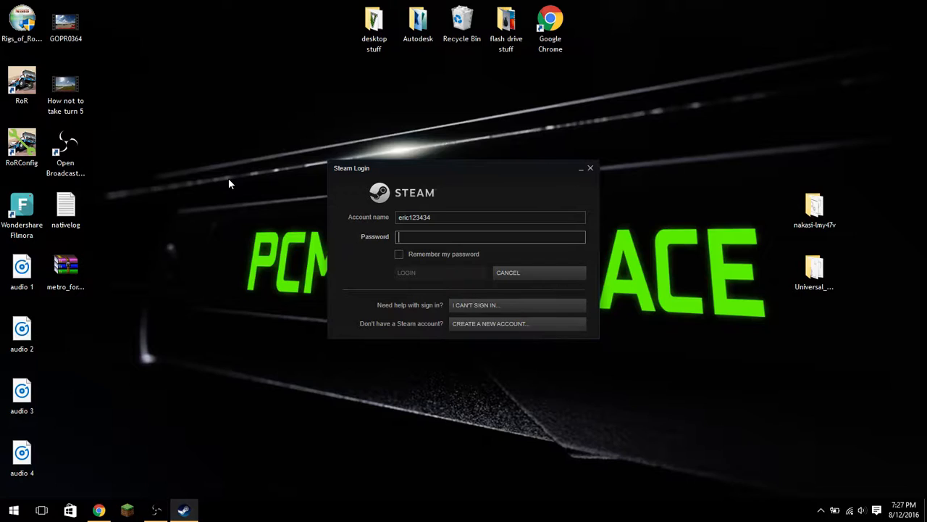
Sign in to the Steam account with the password
text(password)
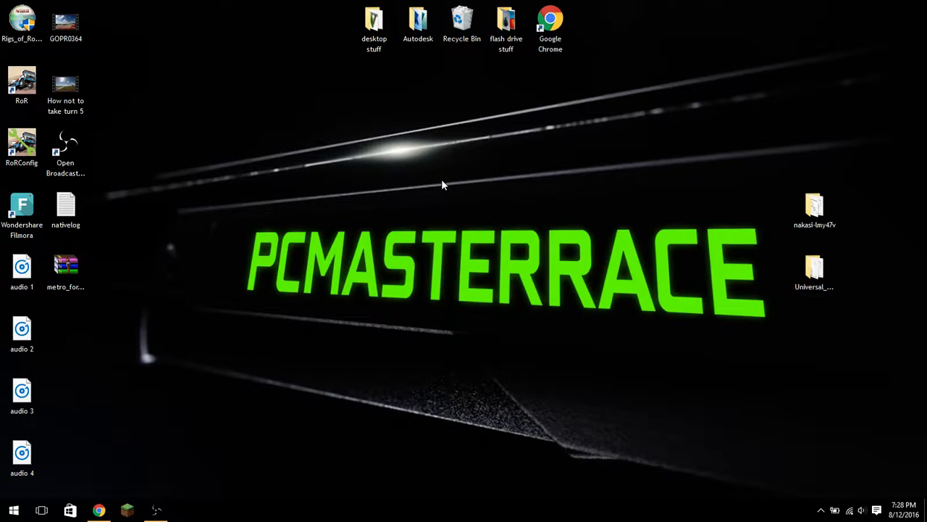
click(182, 510)
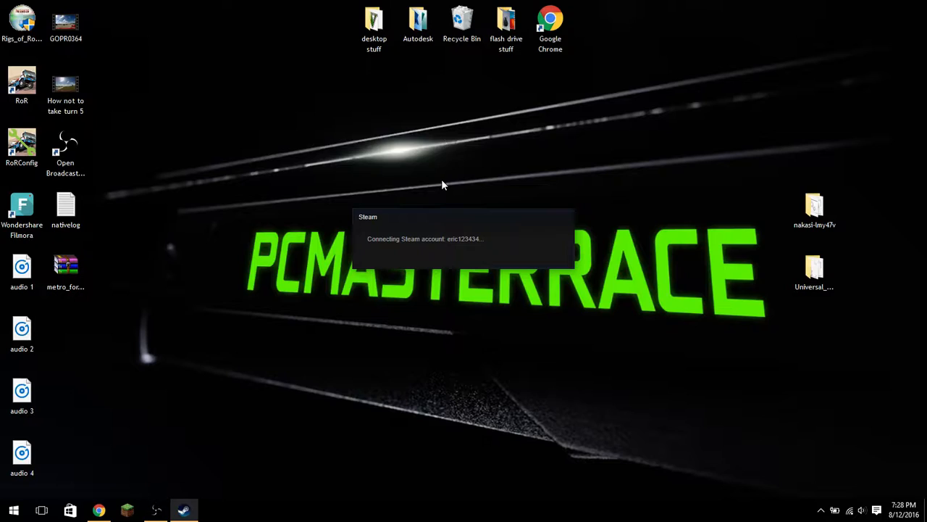
mouse_move(436, 223)
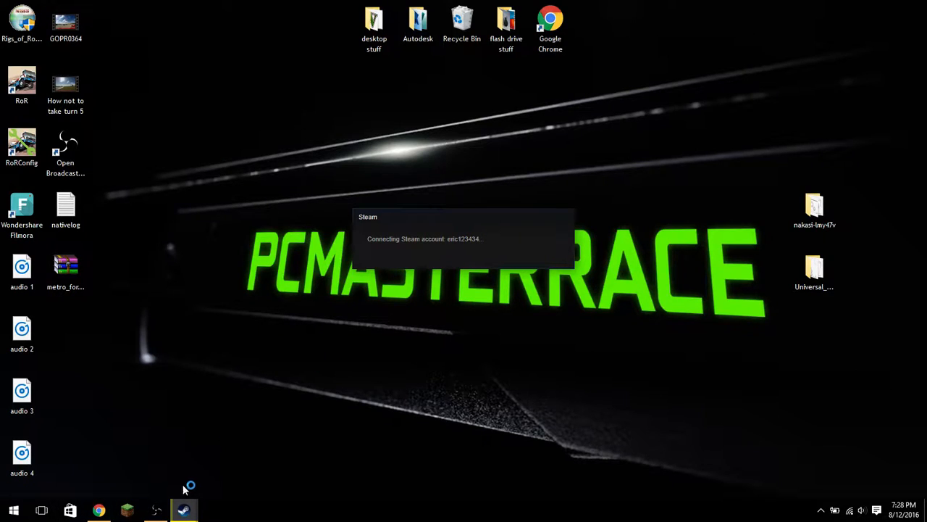
mouse_move(99, 509)
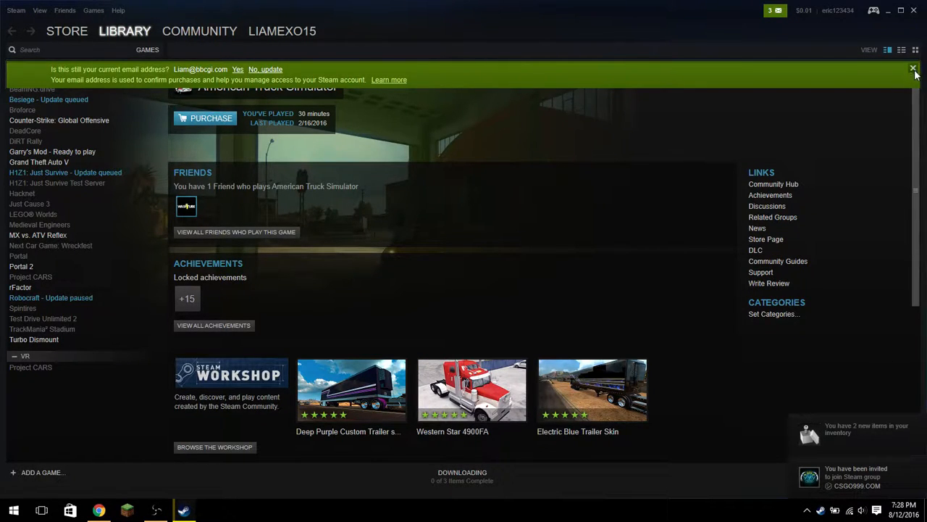
Select Metro for Steam as the skin in Settings > Interface and confirm
click(909, 70)
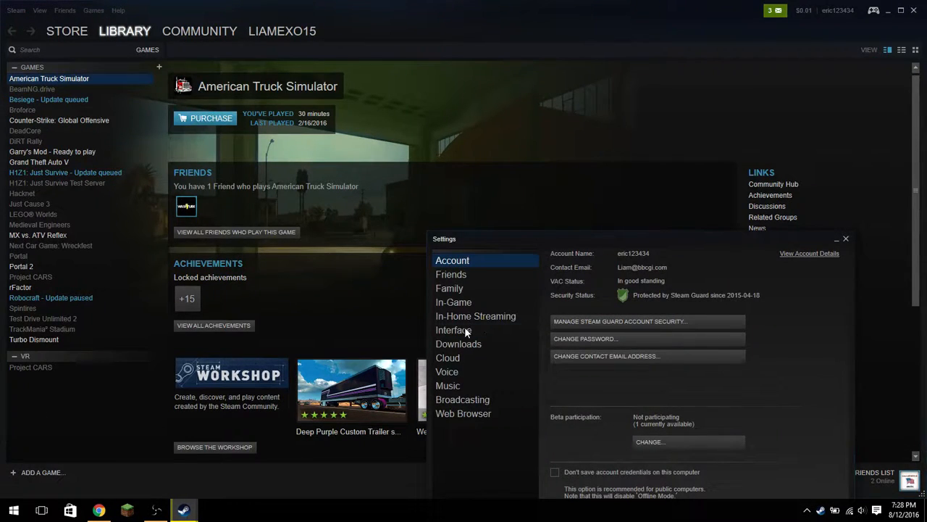
click(453, 330)
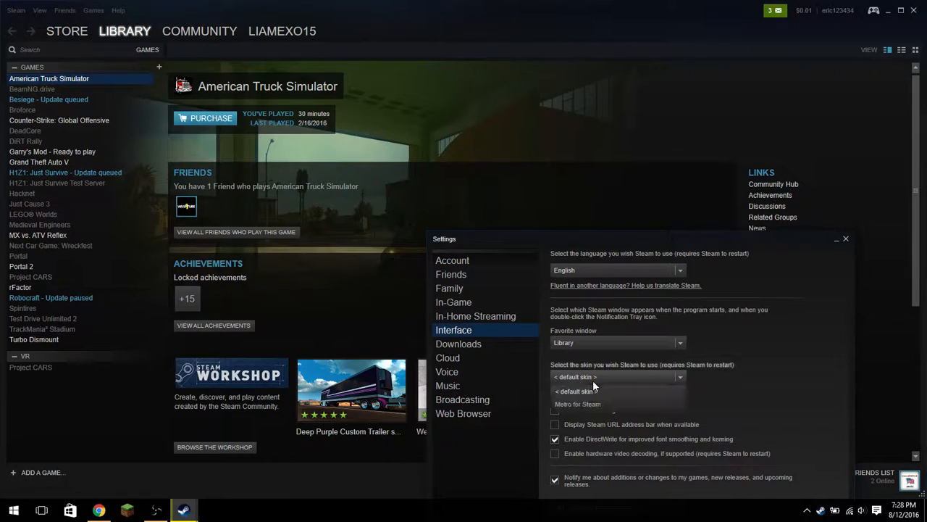
click(576, 403)
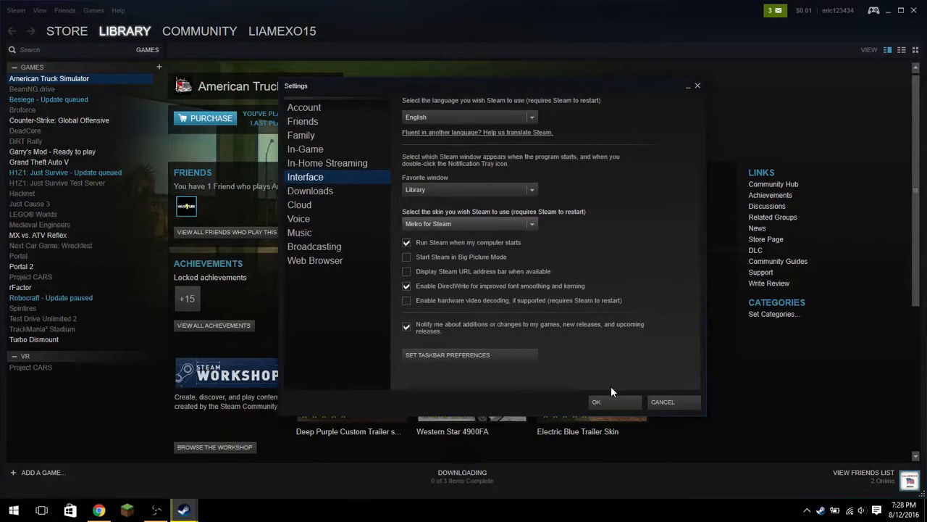
click(614, 401)
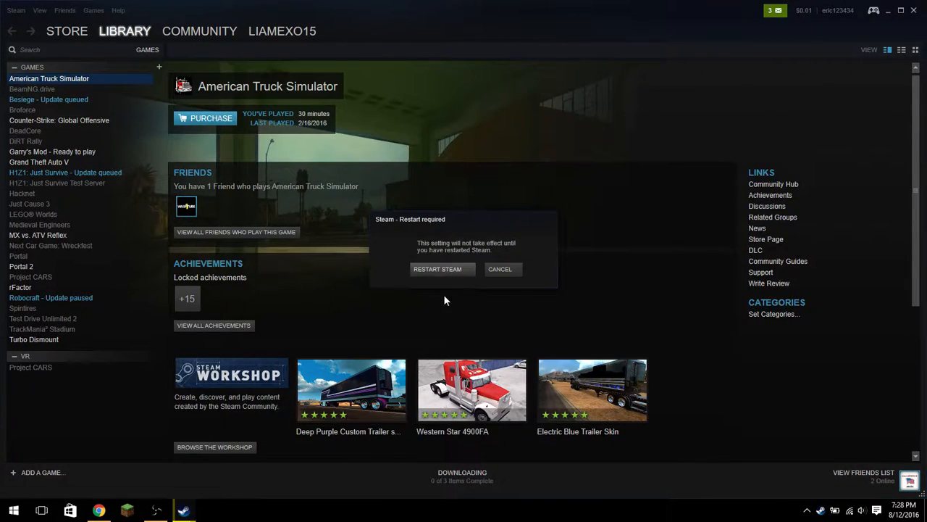
Restart Steam so the Metro for Steam skin takes effect
click(442, 268)
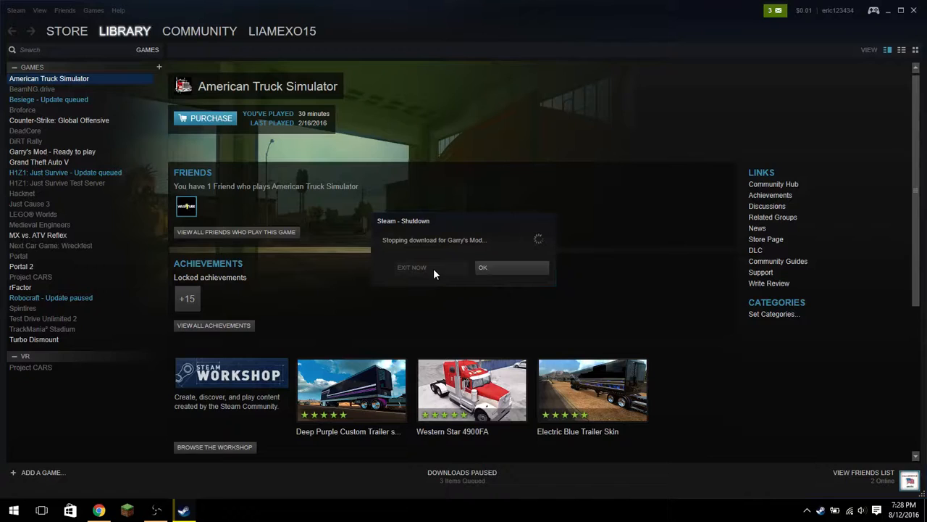
mouse_move(287, 124)
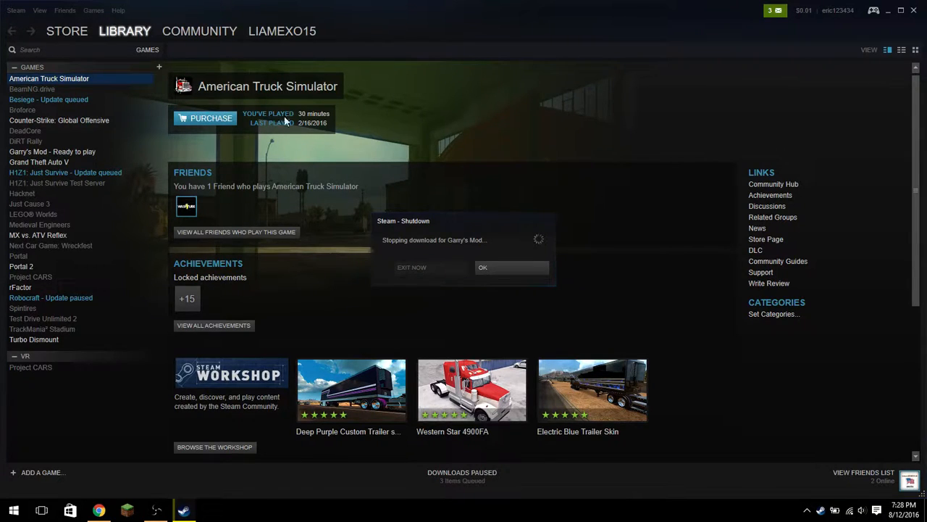
mouse_move(288, 307)
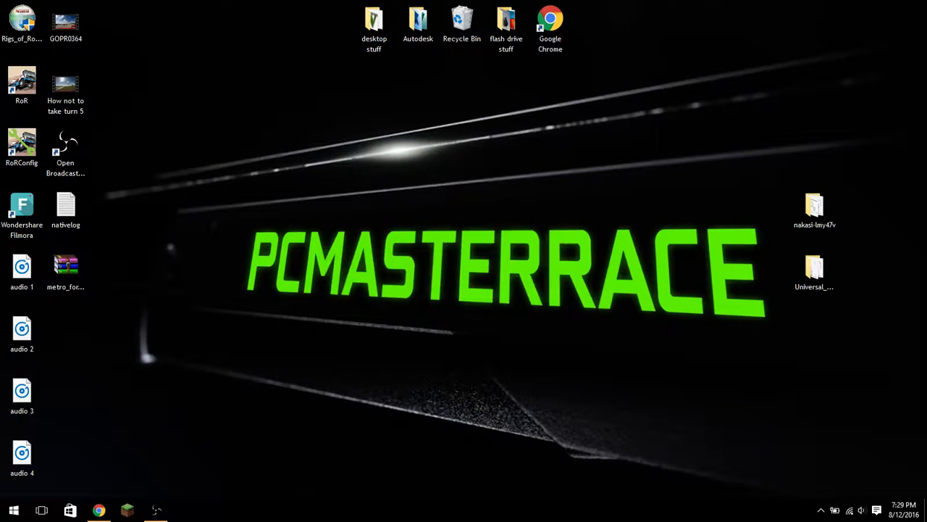
Dismiss the Metro welcome overlay, check Downloads, return to the Library and close the email notice
click(156, 509)
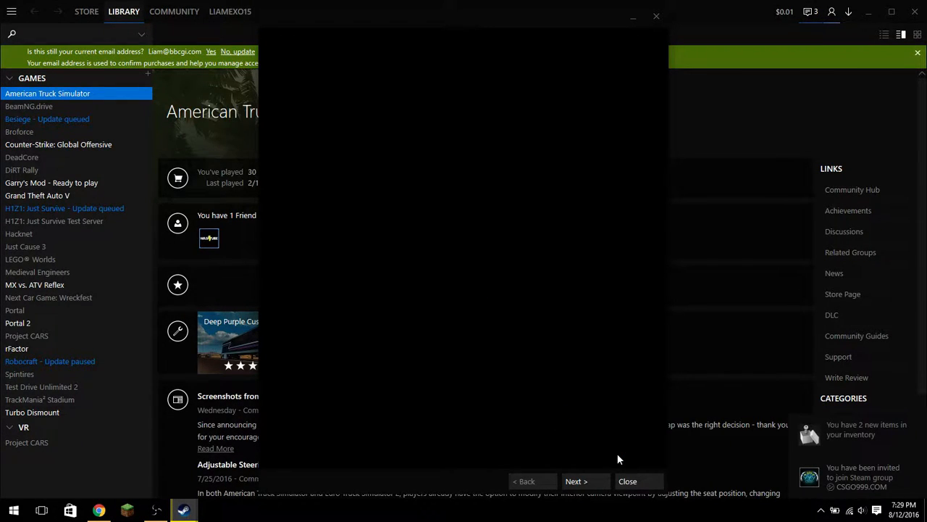
click(628, 481)
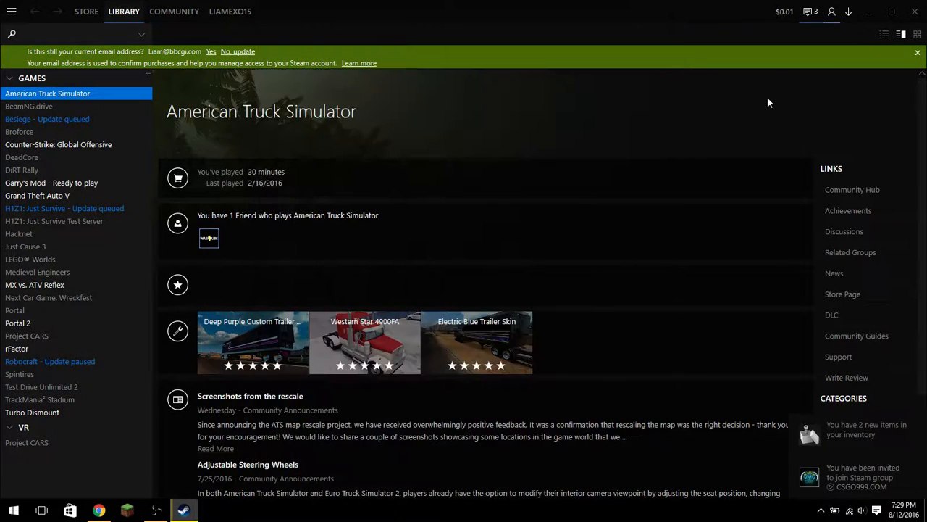
click(851, 11)
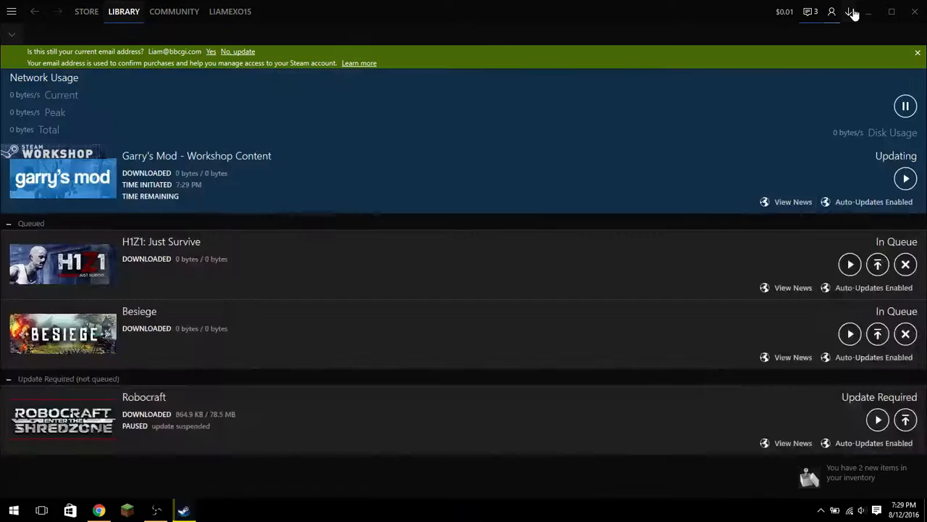
click(831, 12)
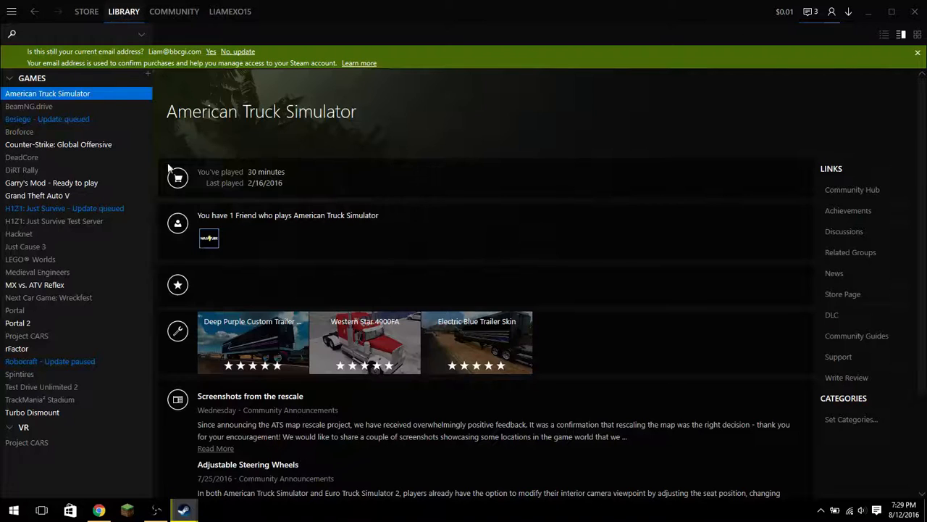
click(916, 55)
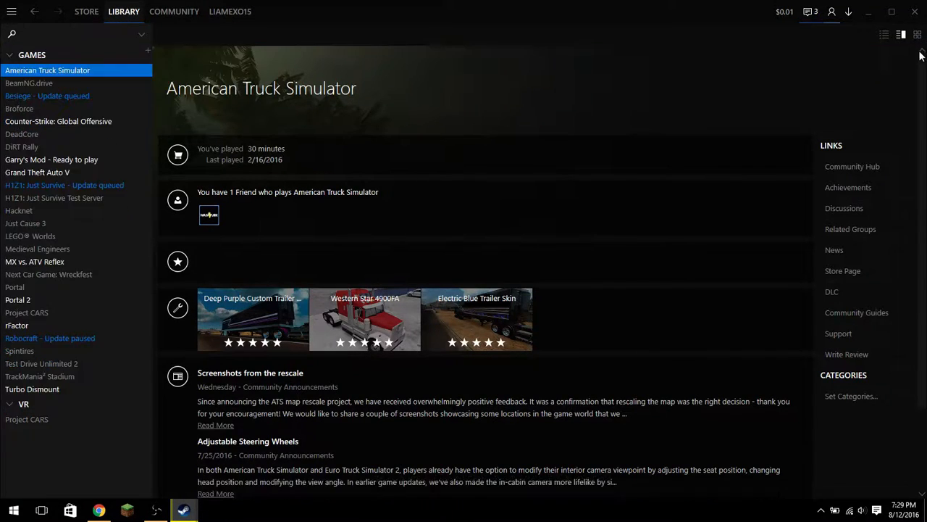
click(84, 11)
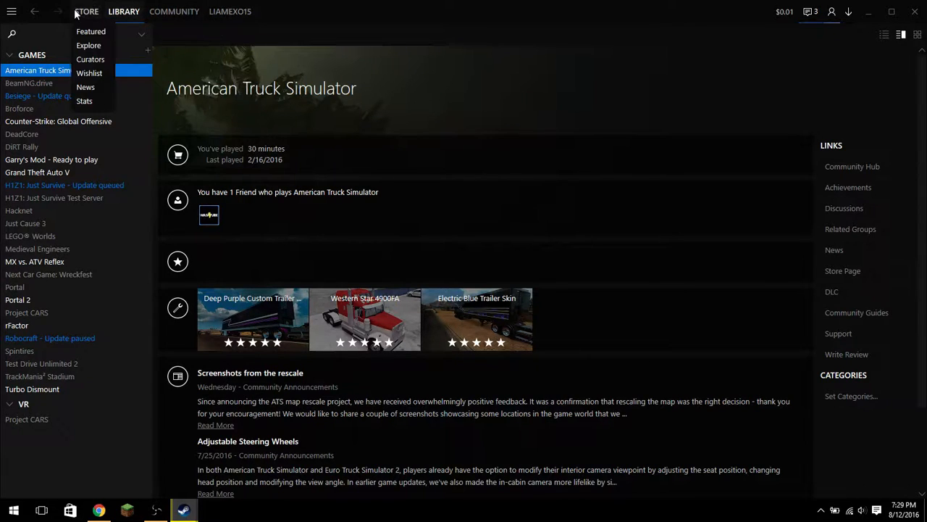
click(23, 13)
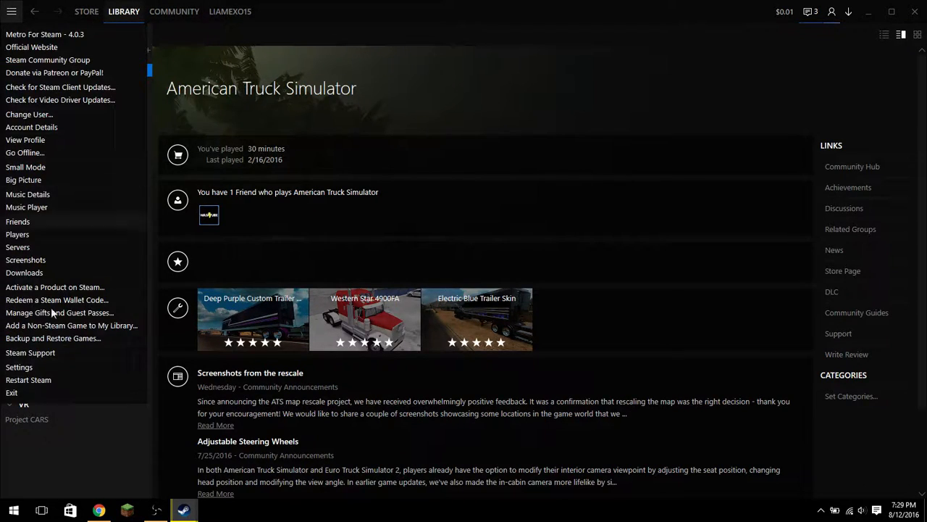
mouse_move(11, 13)
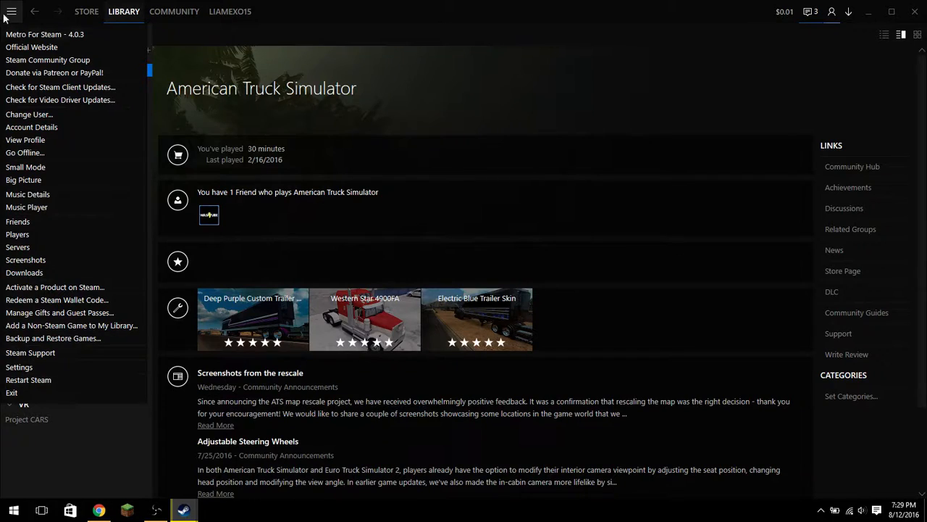
mouse_move(22, 40)
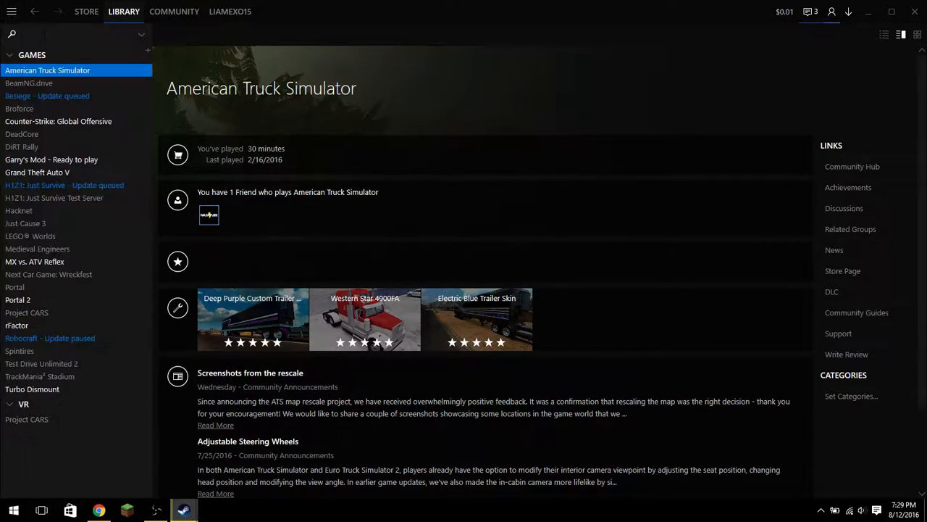
click(12, 12)
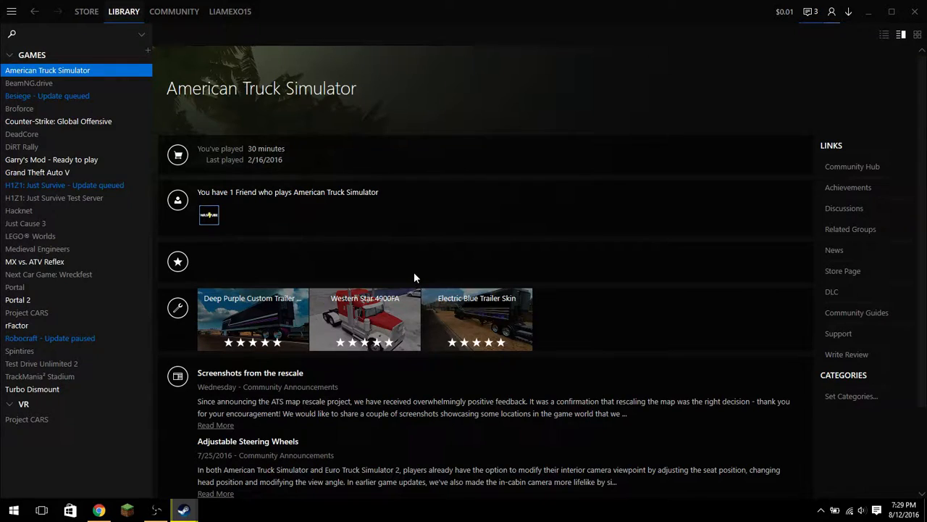
mouse_move(878, 23)
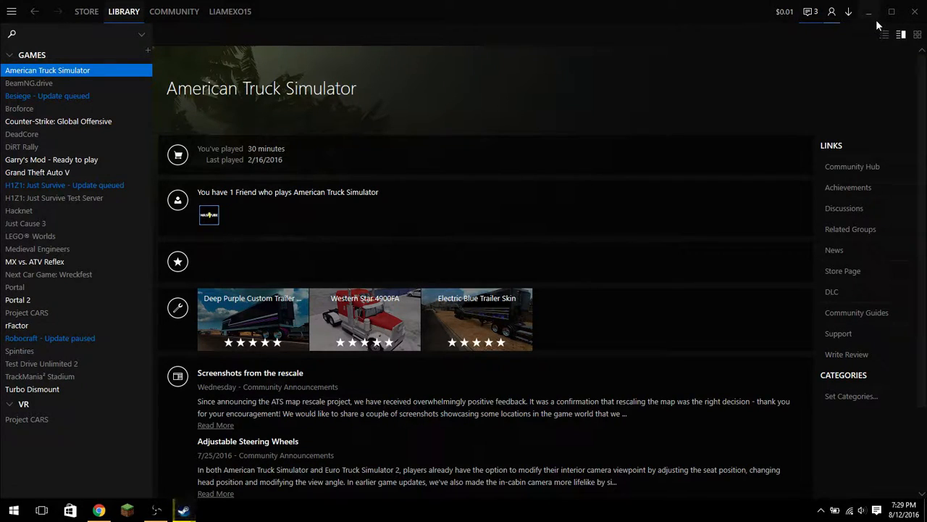
Minimize Steam, bring up Open Broadcaster Software and move its window higher on the desktop
click(869, 12)
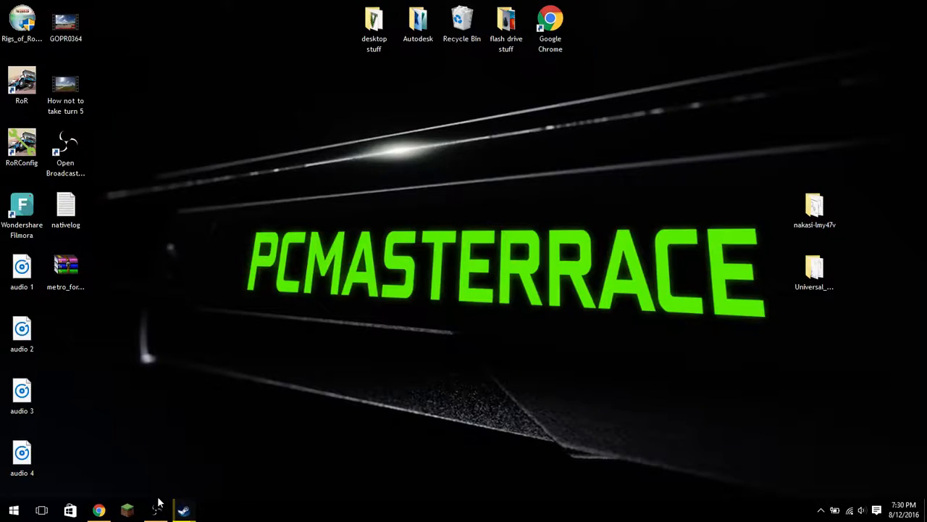
click(155, 510)
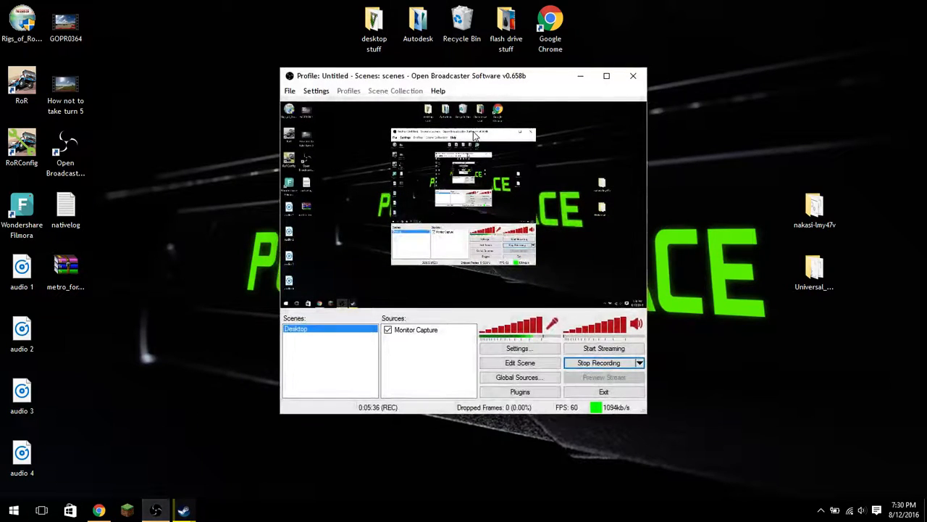
drag(476, 75, 478, 40)
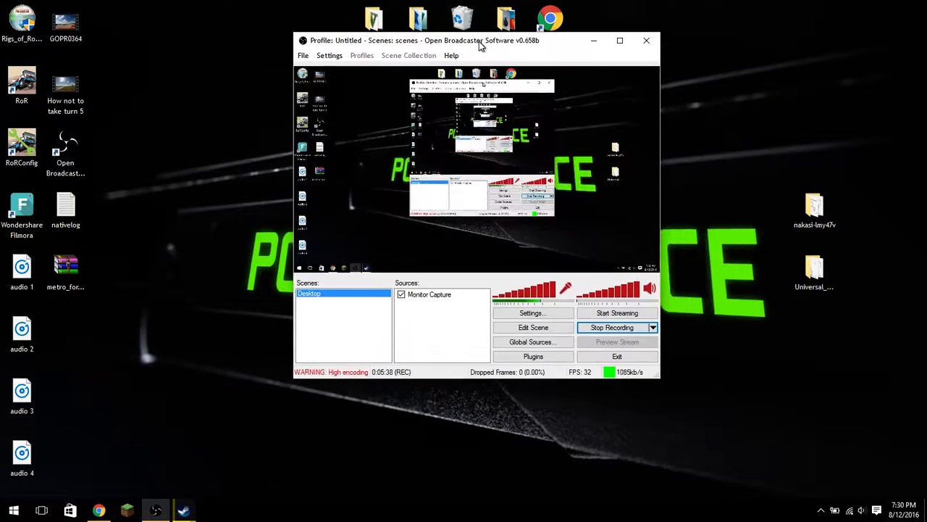